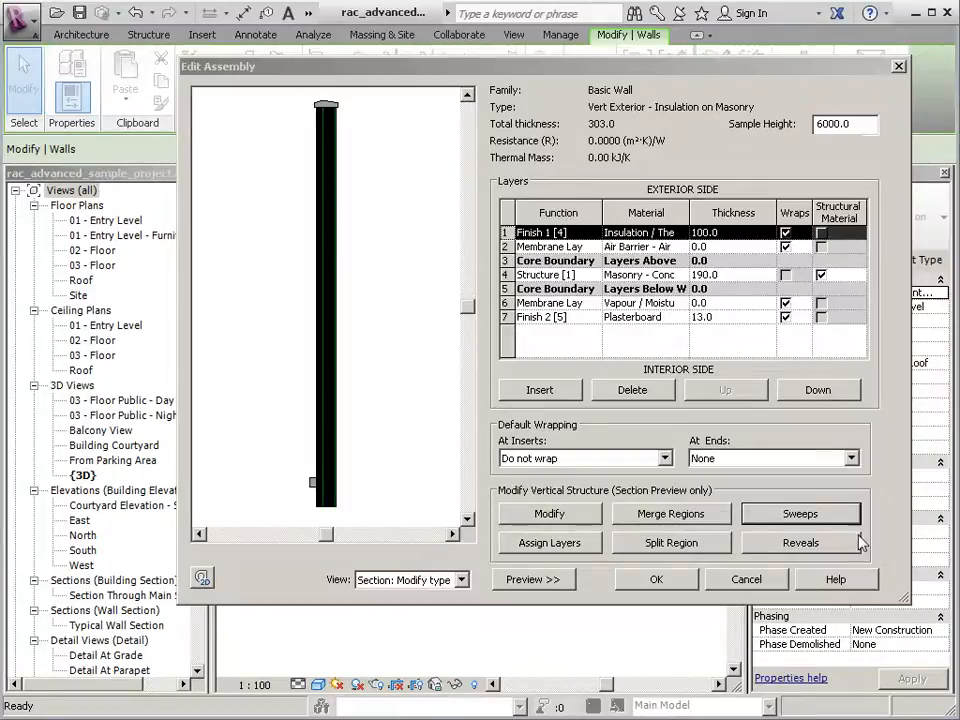
Step: Open the Reveals list for the basic wall's assembly from the Edit Assembly dialog
{"action": "left_click", "coordinate": [800, 542]}
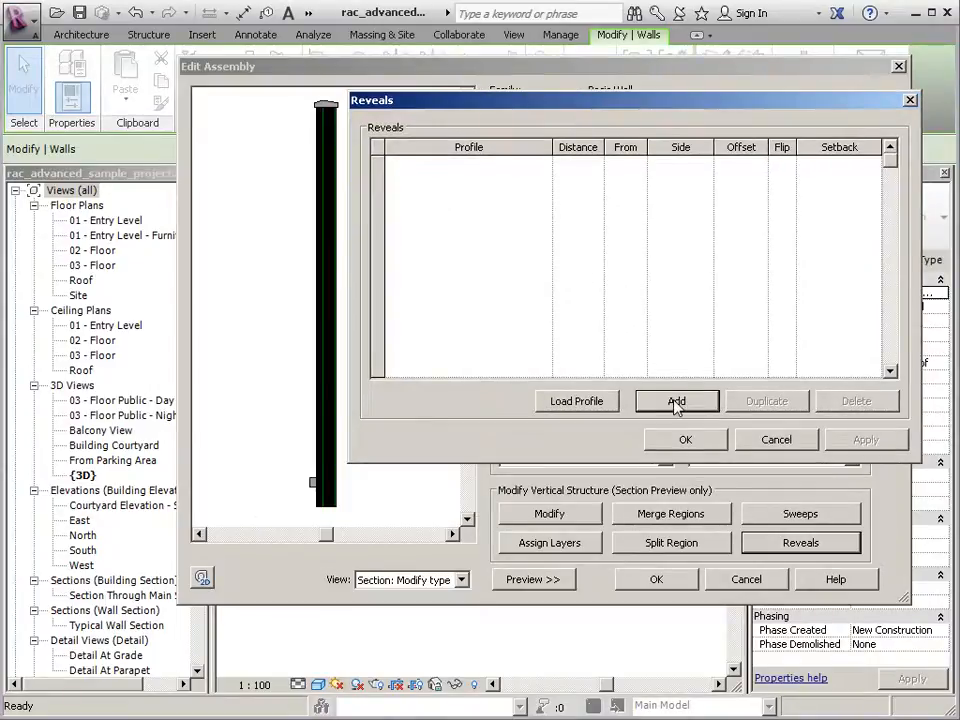
Step: Add a Reveal-Brick Course : 1 Brick reveal at distance 2500 from the wall base
{"action": "left_click", "coordinate": [676, 400]}
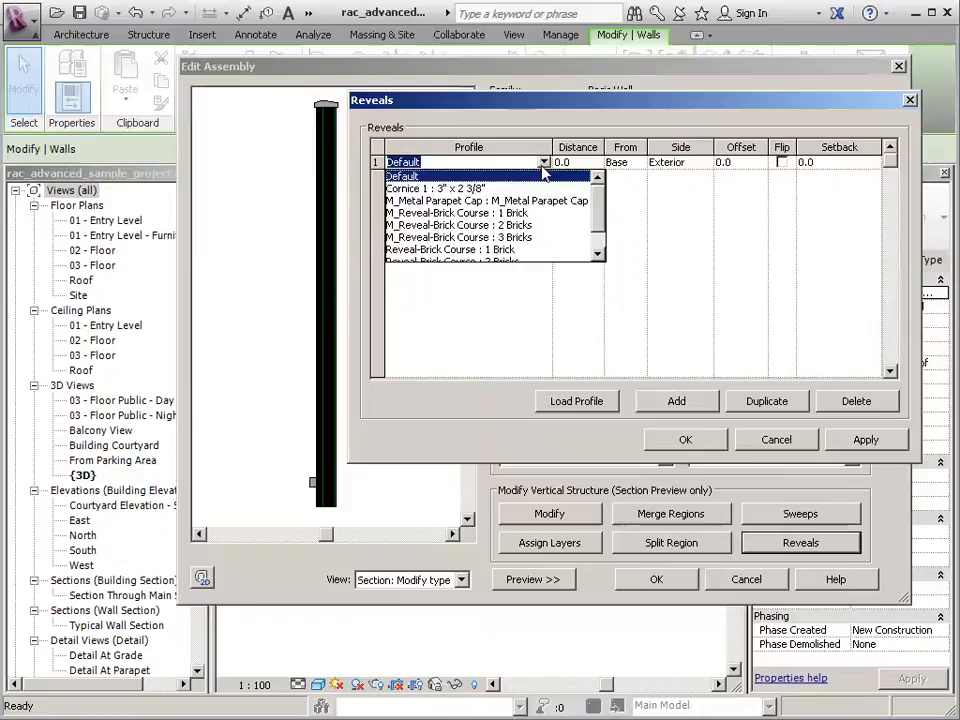
{"action": "mouse_move", "coordinate": [592, 220]}
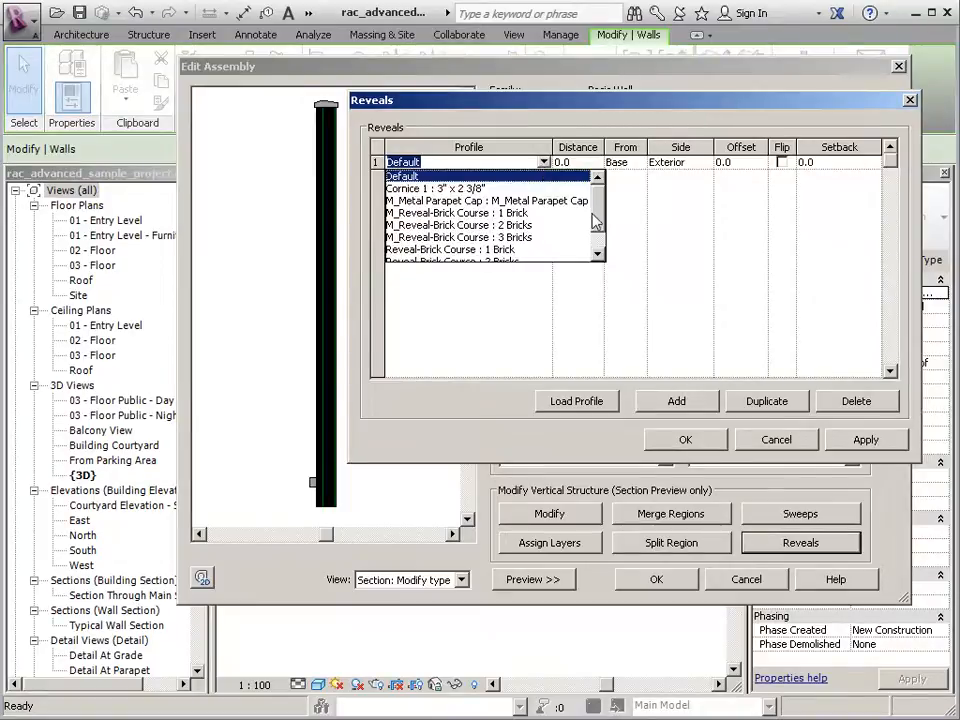
{"action": "scroll", "scroll_direction": "down", "scroll_amount": 3}
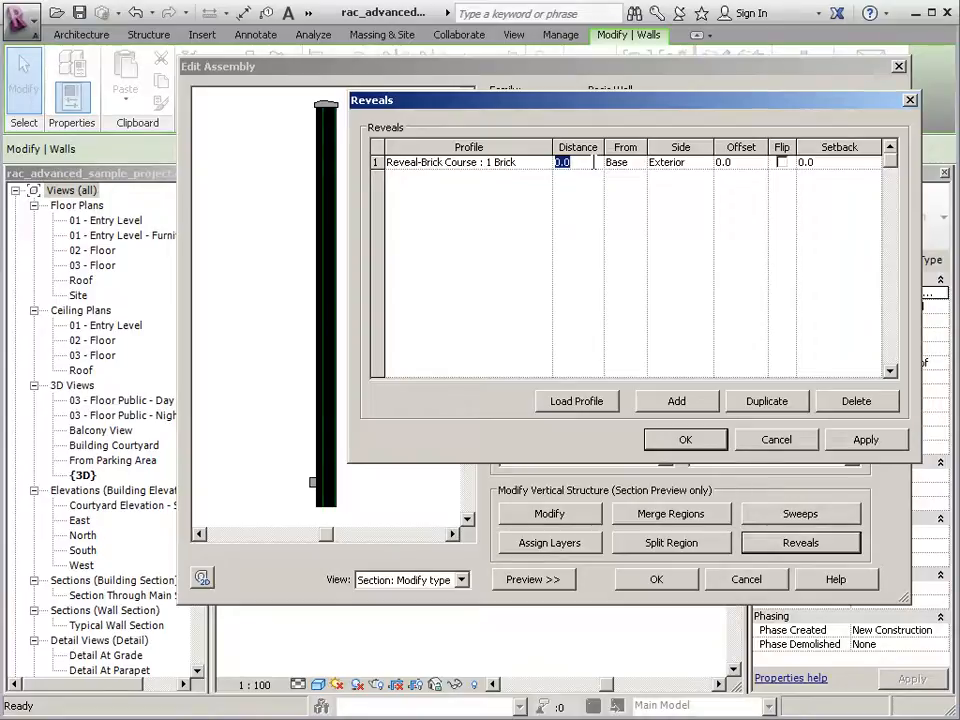
{"action": "type", "text": "2500"}
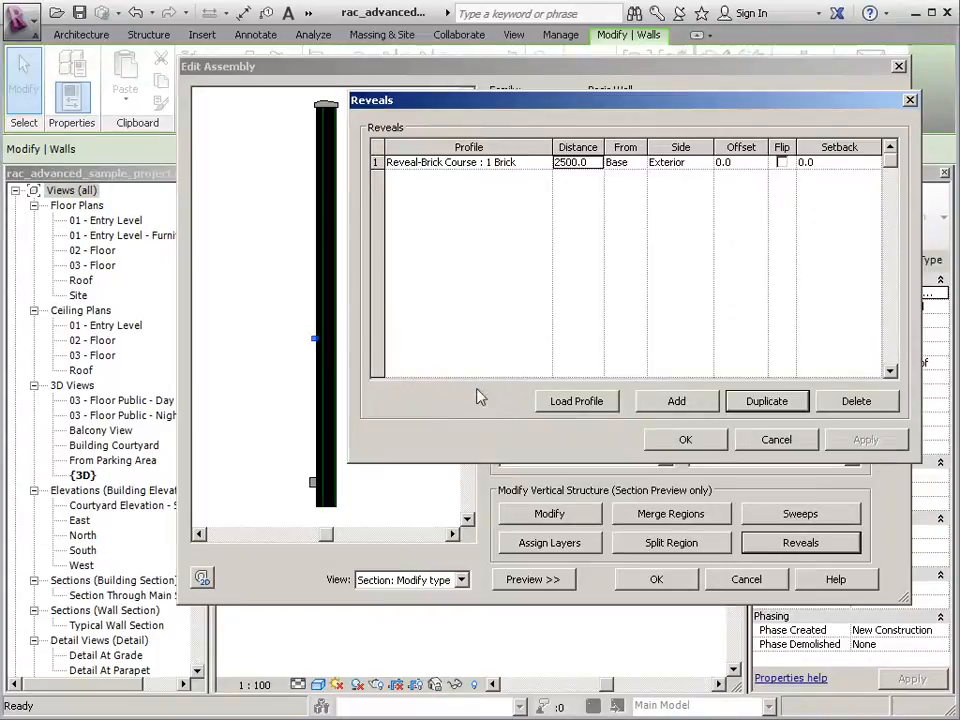
{"action": "mouse_move", "coordinate": [312, 348]}
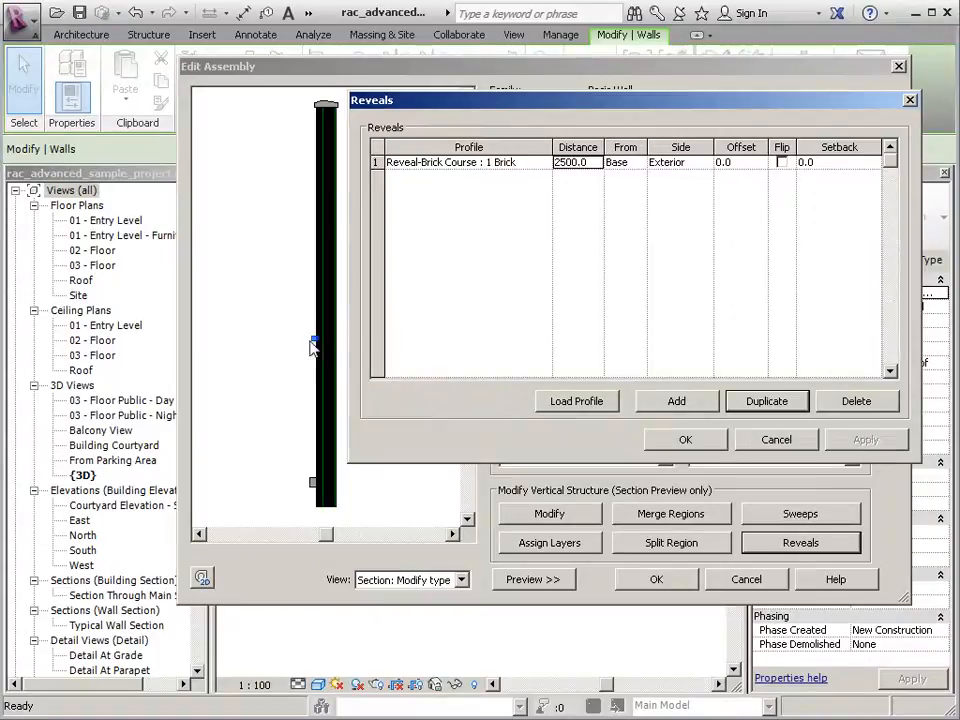
{"action": "mouse_move", "coordinate": [492, 330]}
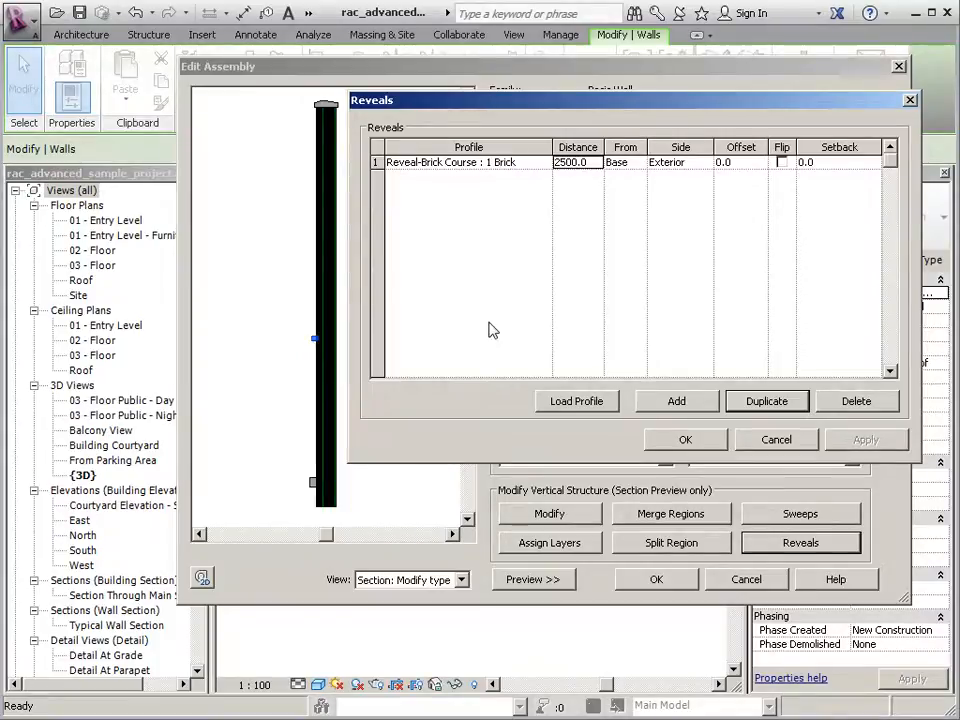
{"action": "mouse_move", "coordinate": [576, 252]}
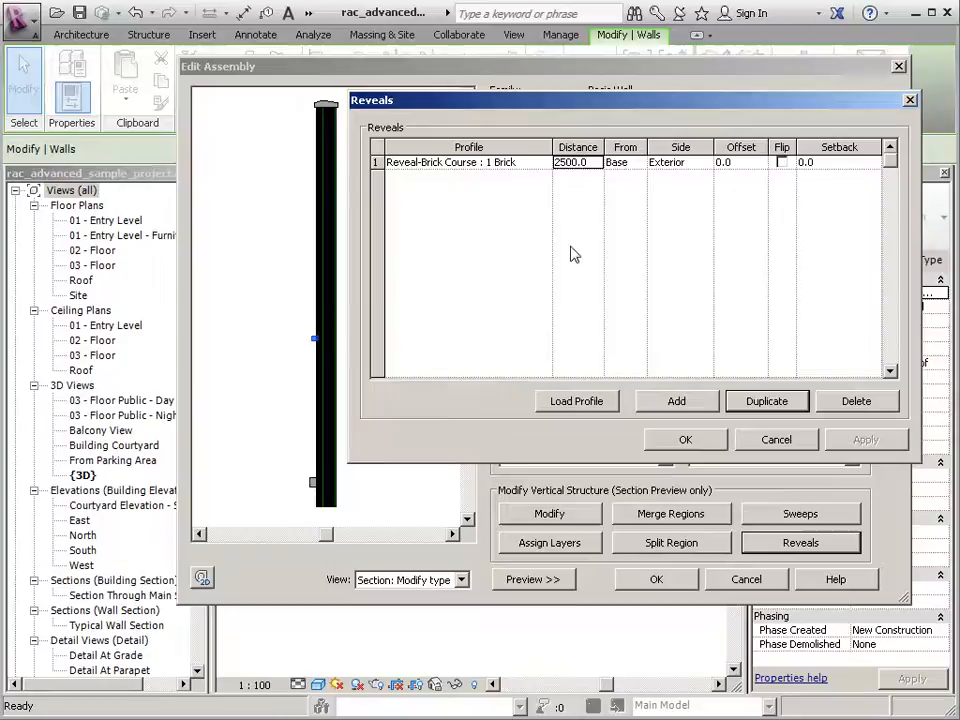
{"action": "mouse_move", "coordinate": [844, 172]}
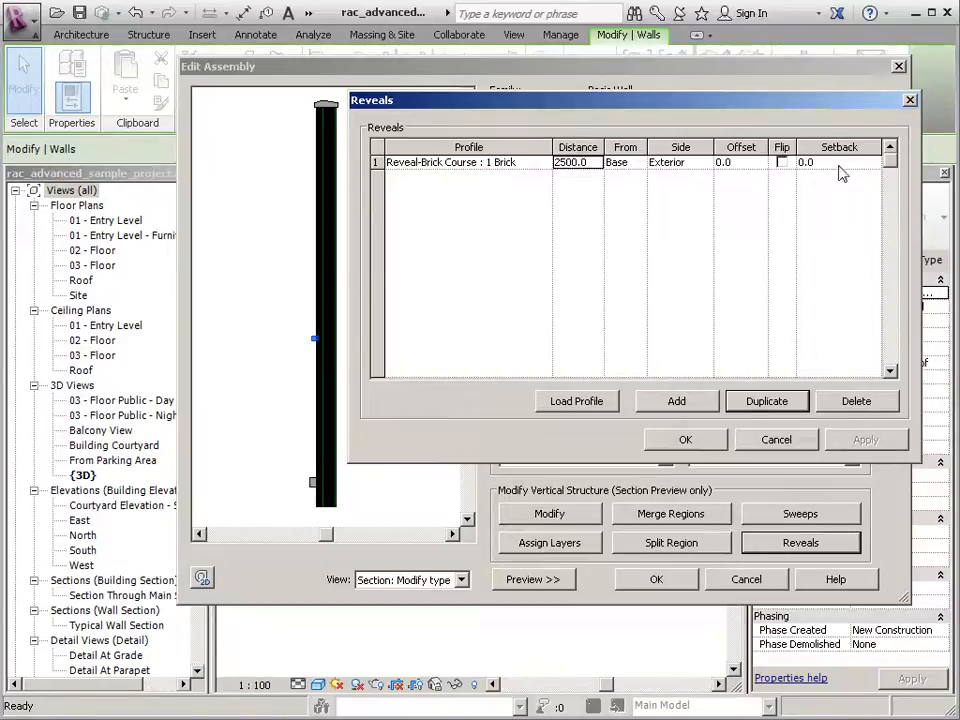
{"action": "mouse_move", "coordinate": [776, 204]}
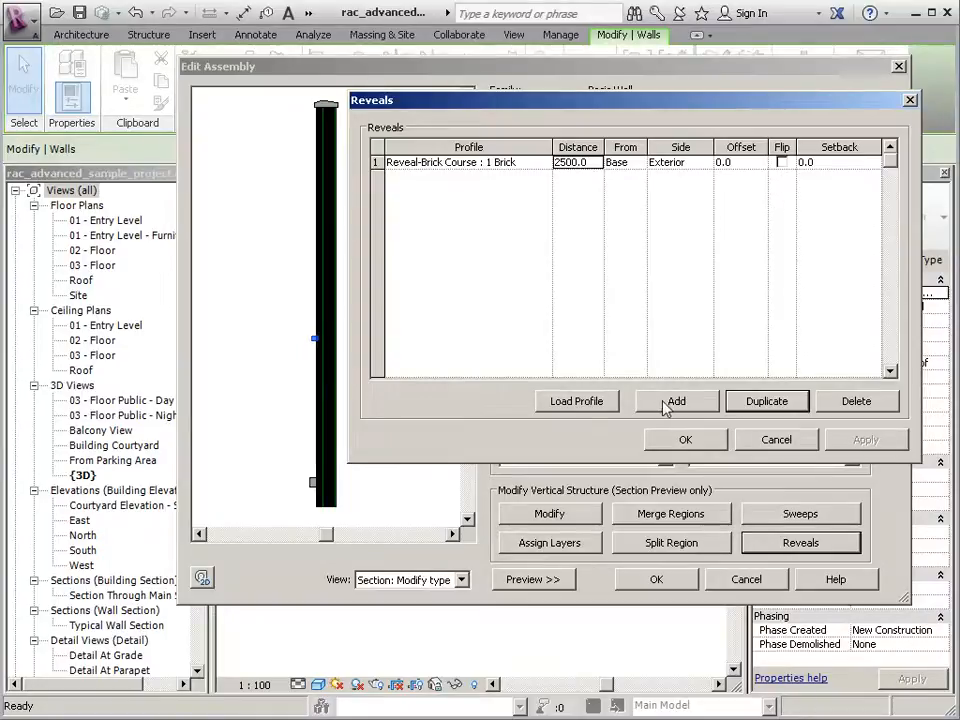
Step: Add a second reveal using M_Reveal-Brick Course : 2 Bricks at distance 5000 from the base
{"action": "left_click", "coordinate": [676, 400]}
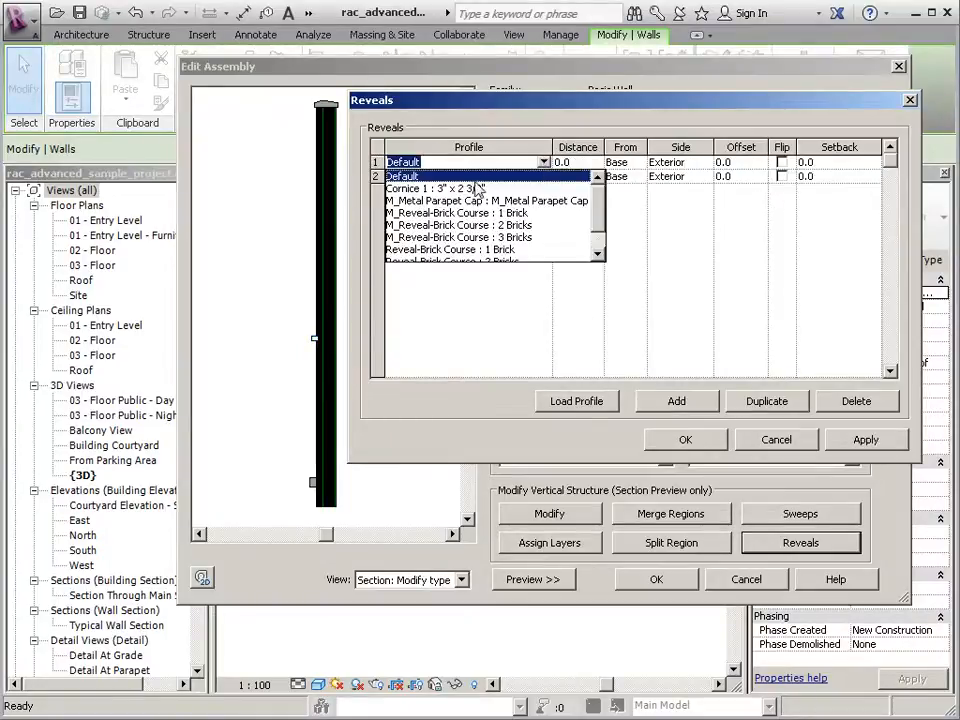
{"action": "left_click", "coordinate": [460, 224]}
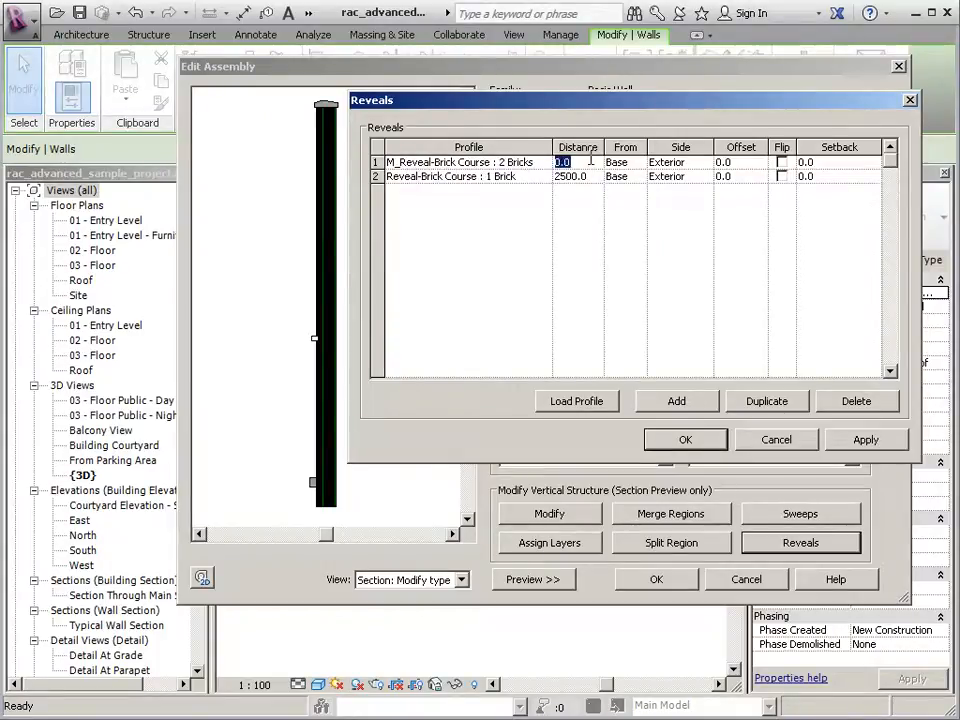
{"action": "type", "text": "5000"}
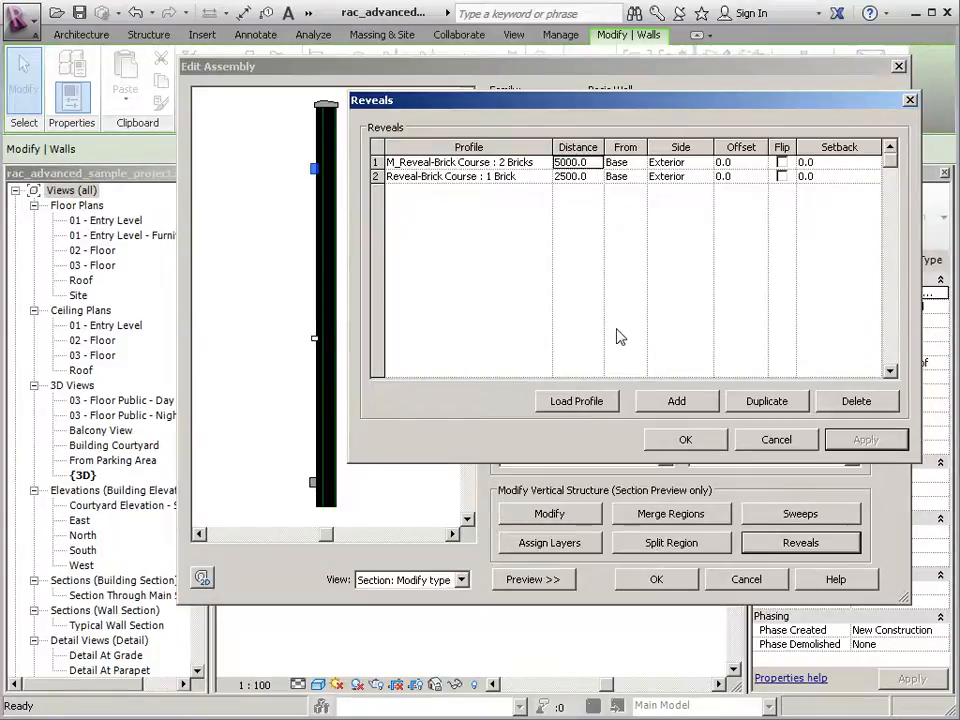
{"action": "mouse_move", "coordinate": [680, 198]}
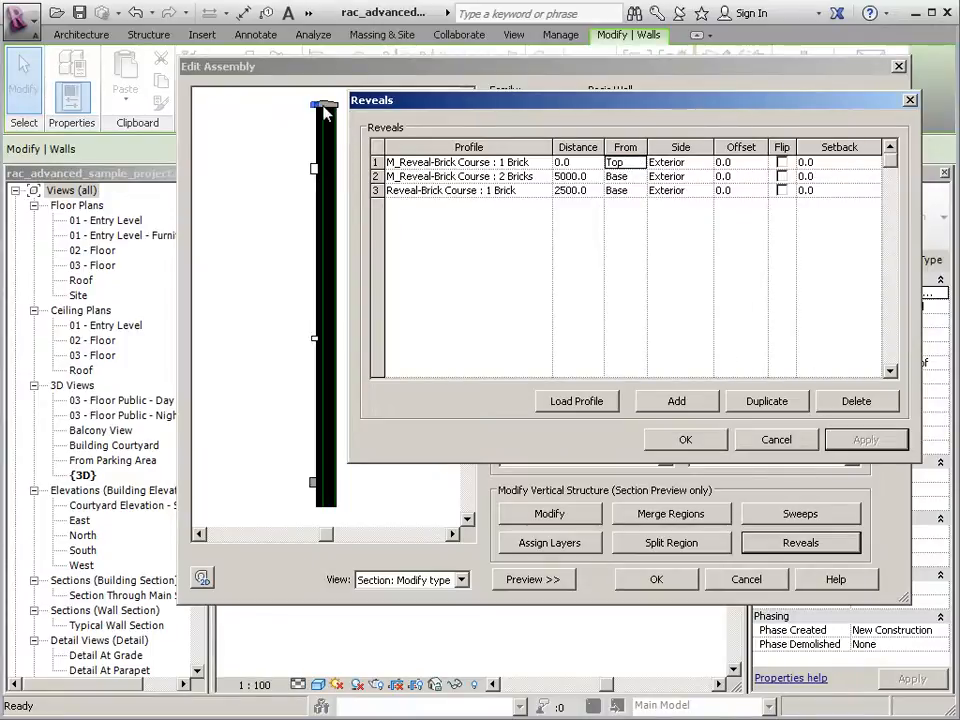
{"action": "mouse_move", "coordinate": [570, 250]}
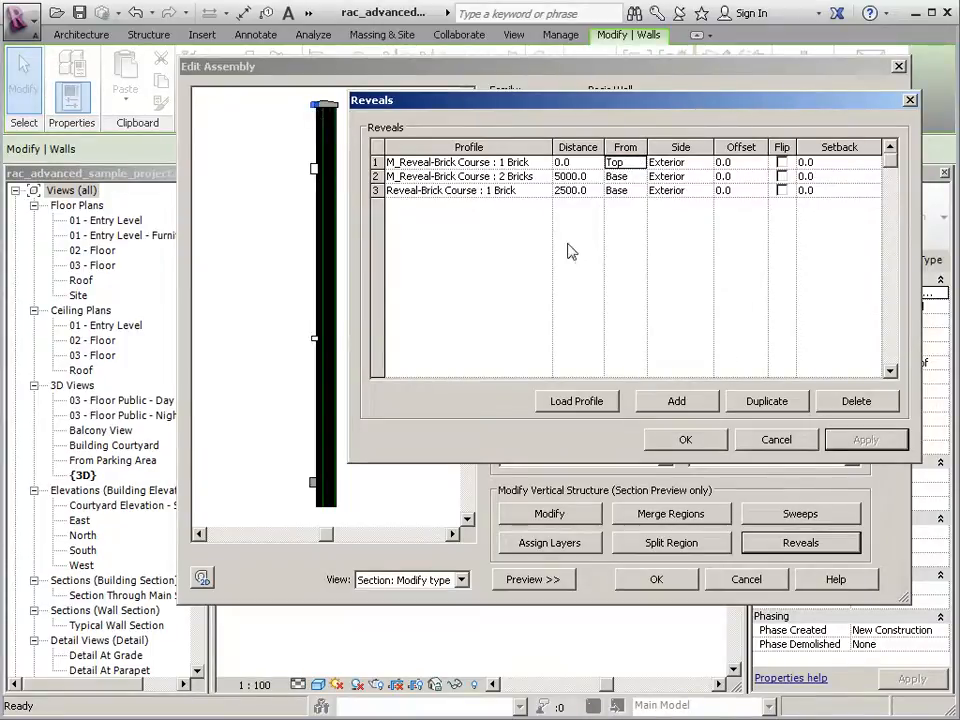
{"action": "mouse_move", "coordinate": [740, 184]}
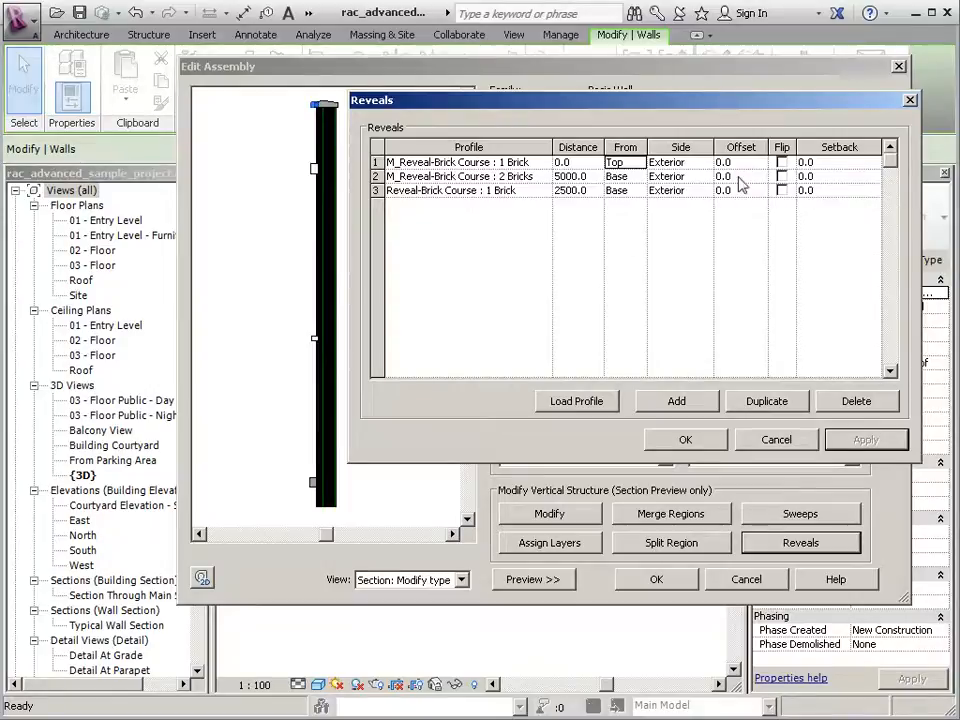
Step: Flip the one-brick reveal measured from the wall top and confirm the three reveals
{"action": "left_click", "coordinate": [782, 160]}
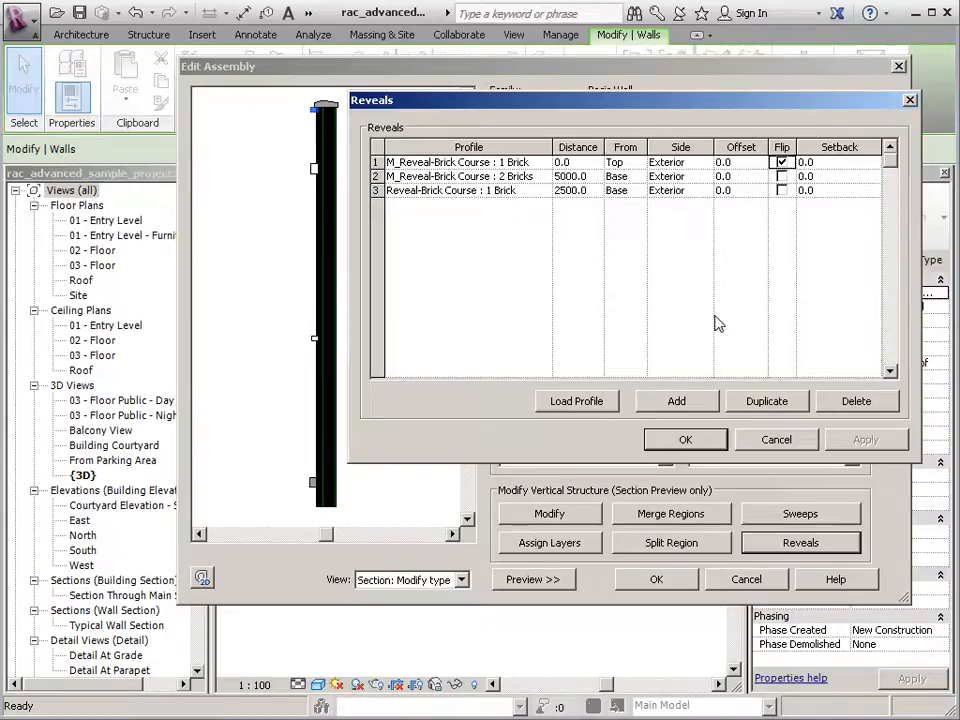
{"action": "left_click", "coordinate": [684, 440]}
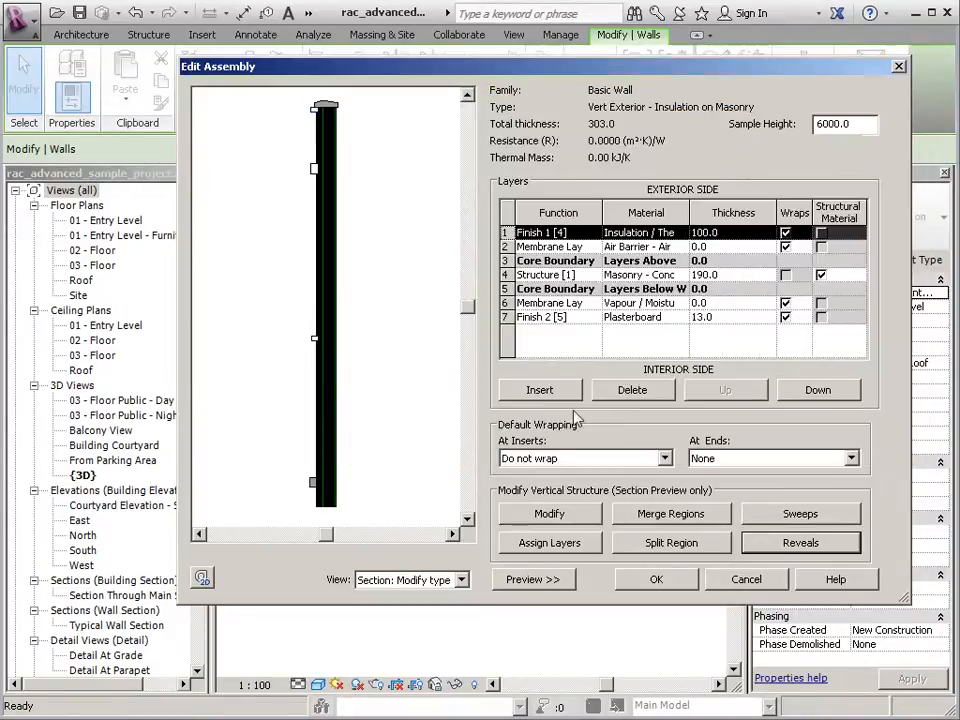
{"action": "mouse_move", "coordinate": [370, 410]}
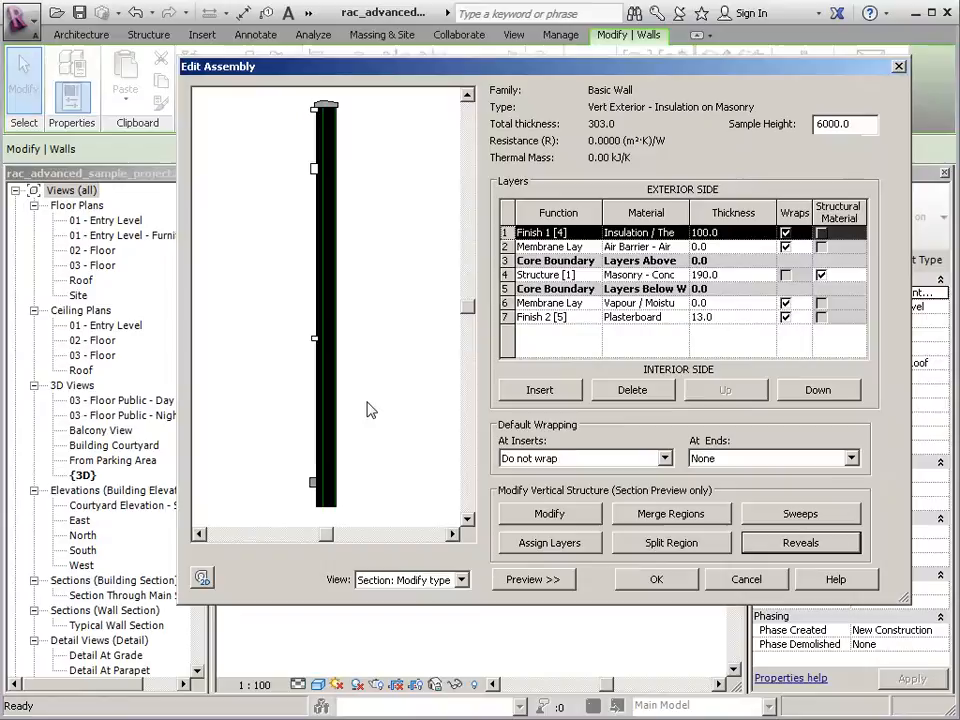